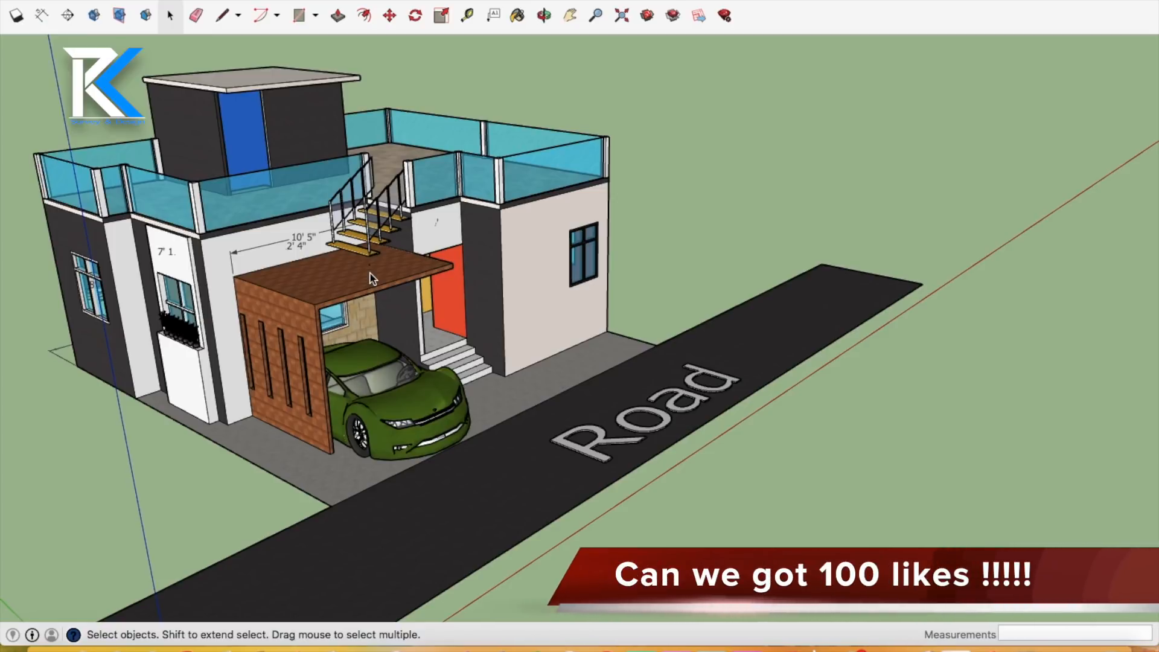
pyautogui.moveTo(229, 209)
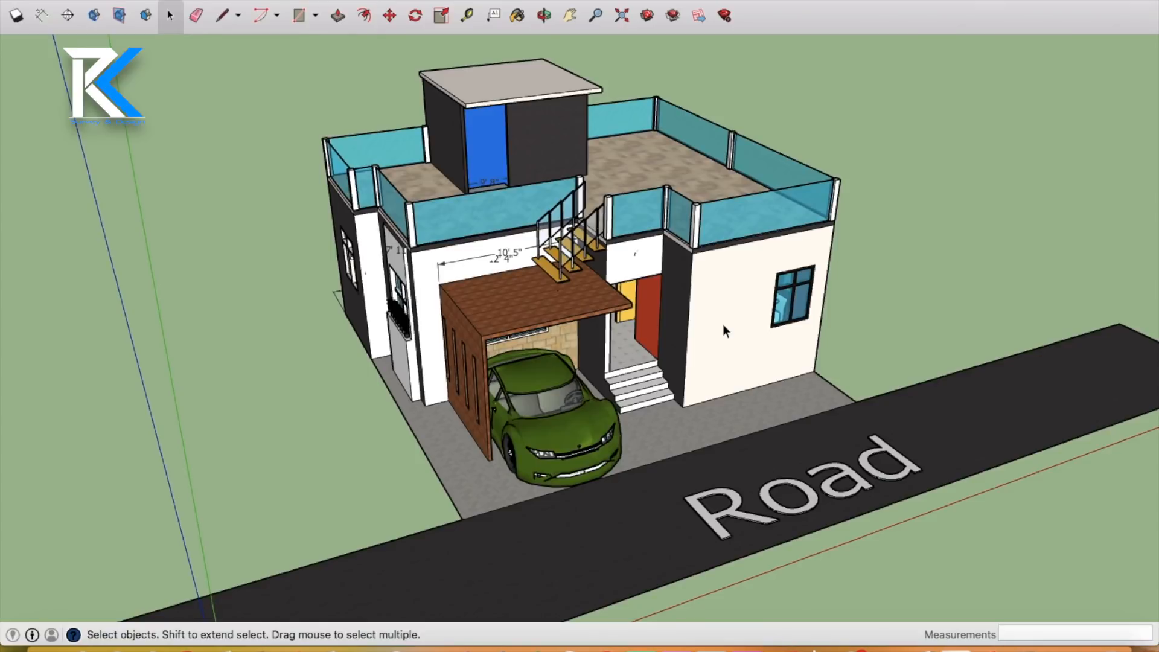
pyautogui.moveTo(673, 350)
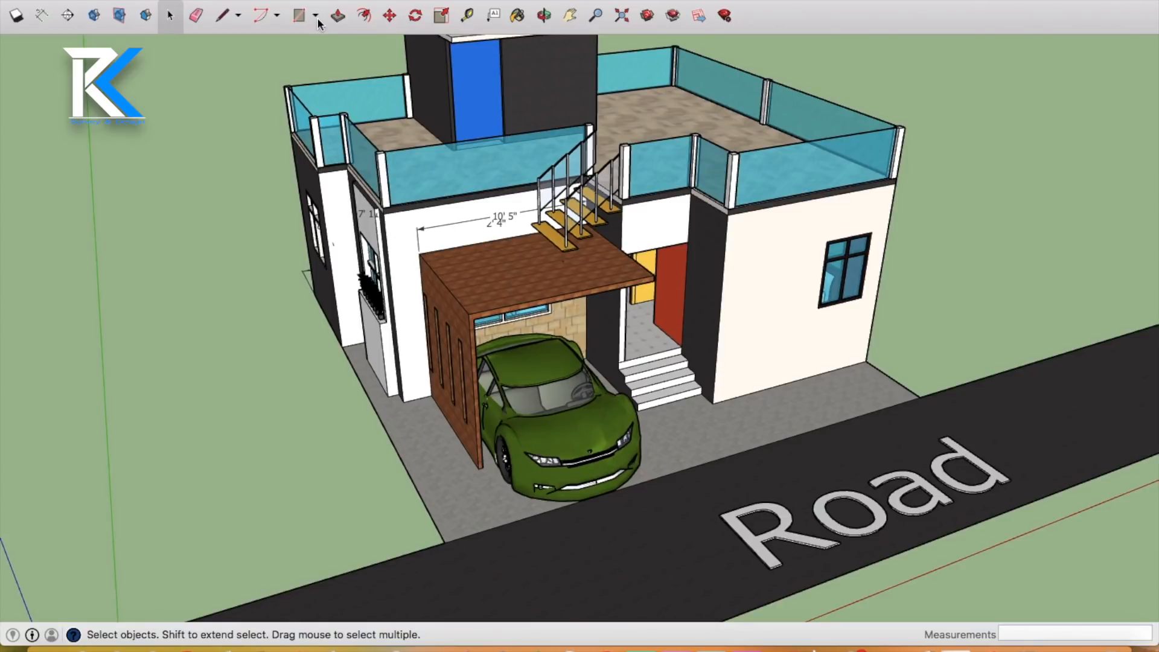
# - Hide the roof and upper level, then orbit over the furnished ground-floor plan
pyautogui.click(466, 14)
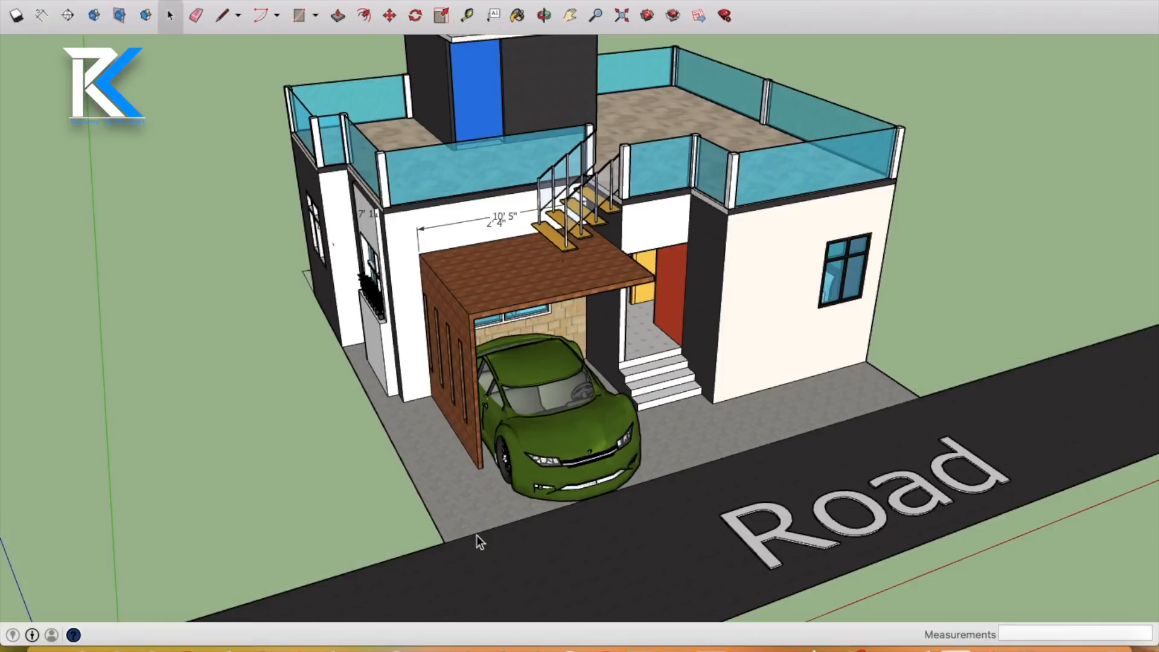
pyautogui.moveTo(439, 401)
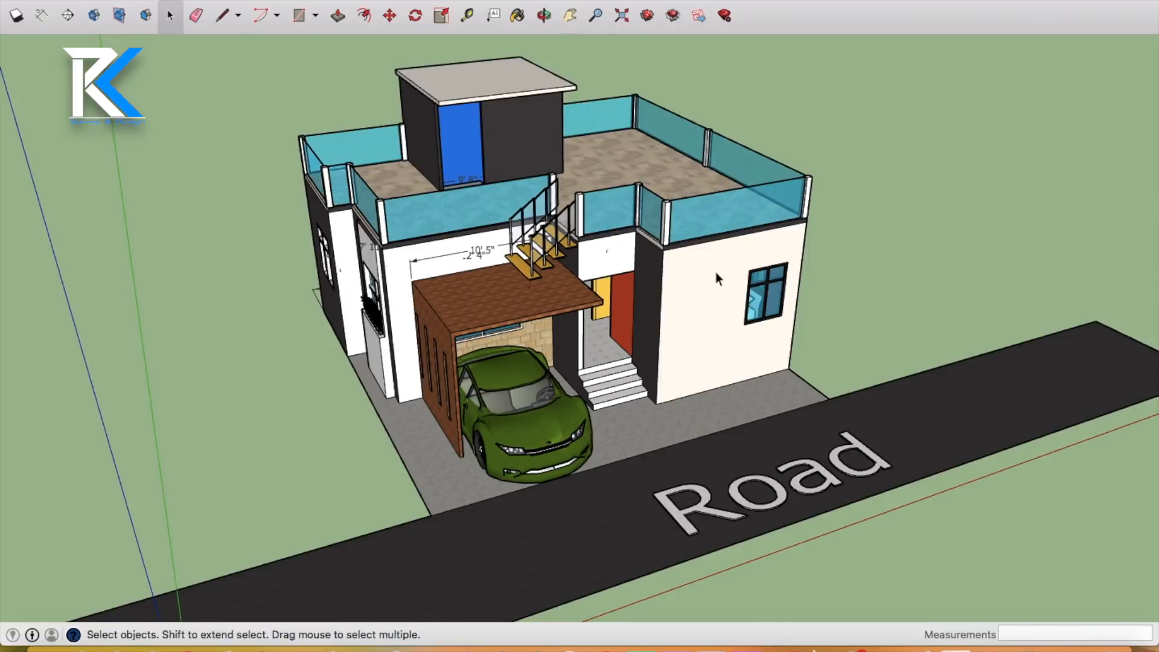
pyautogui.moveTo(625, 334)
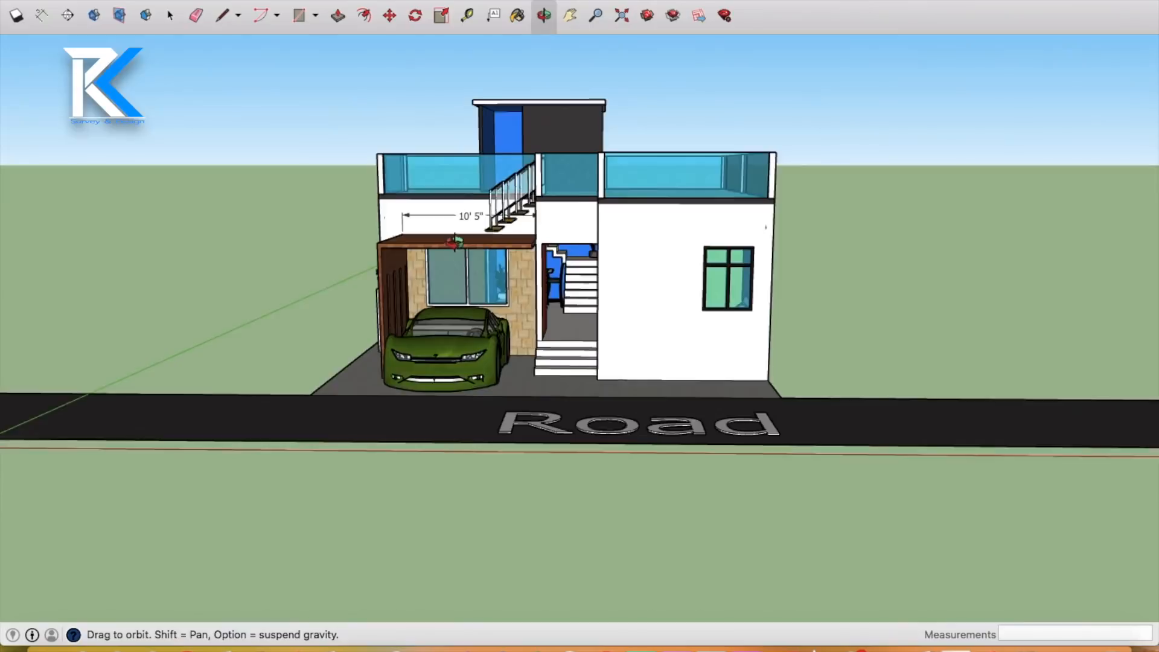
pyautogui.click(170, 15)
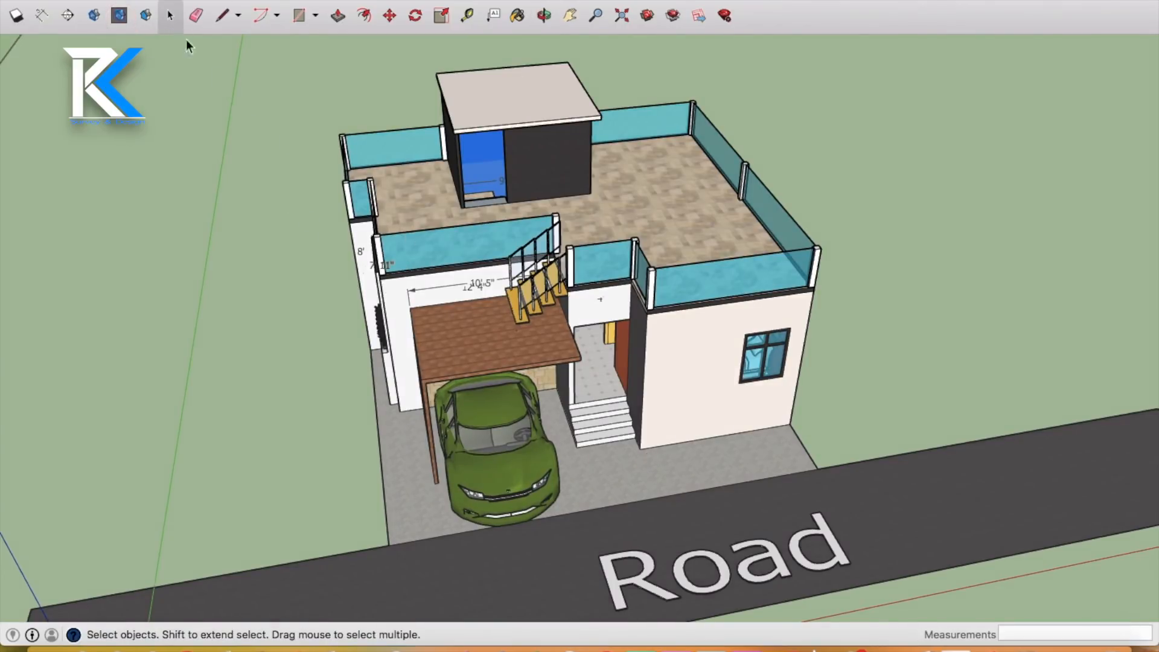
pyautogui.click(94, 15)
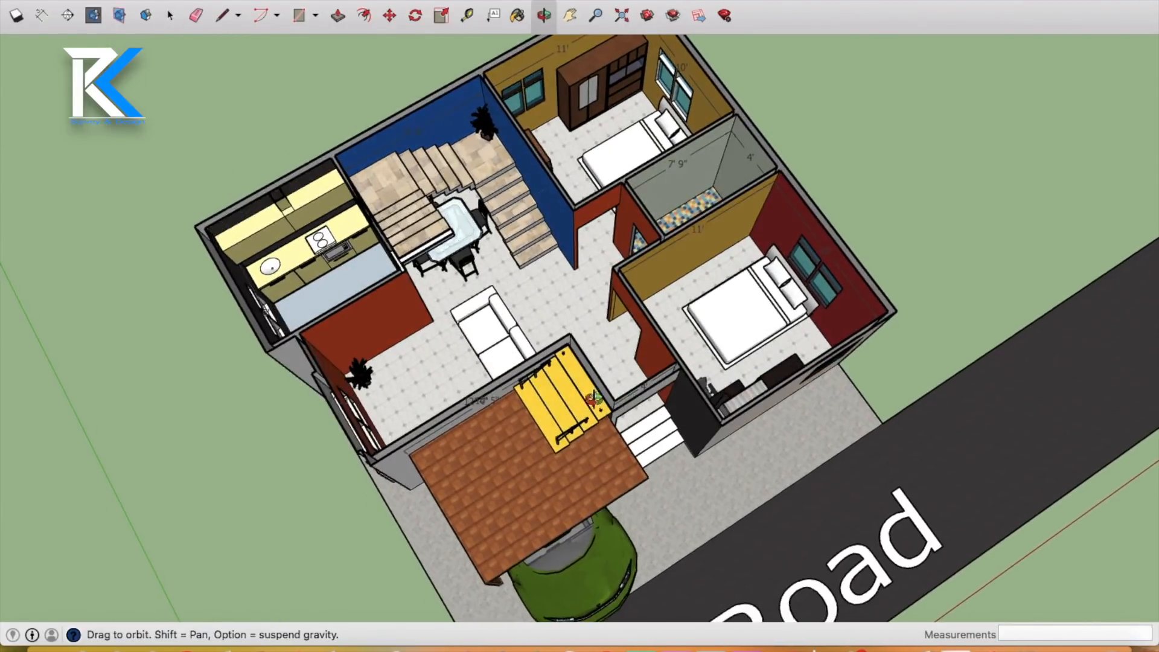
pyautogui.click(169, 15)
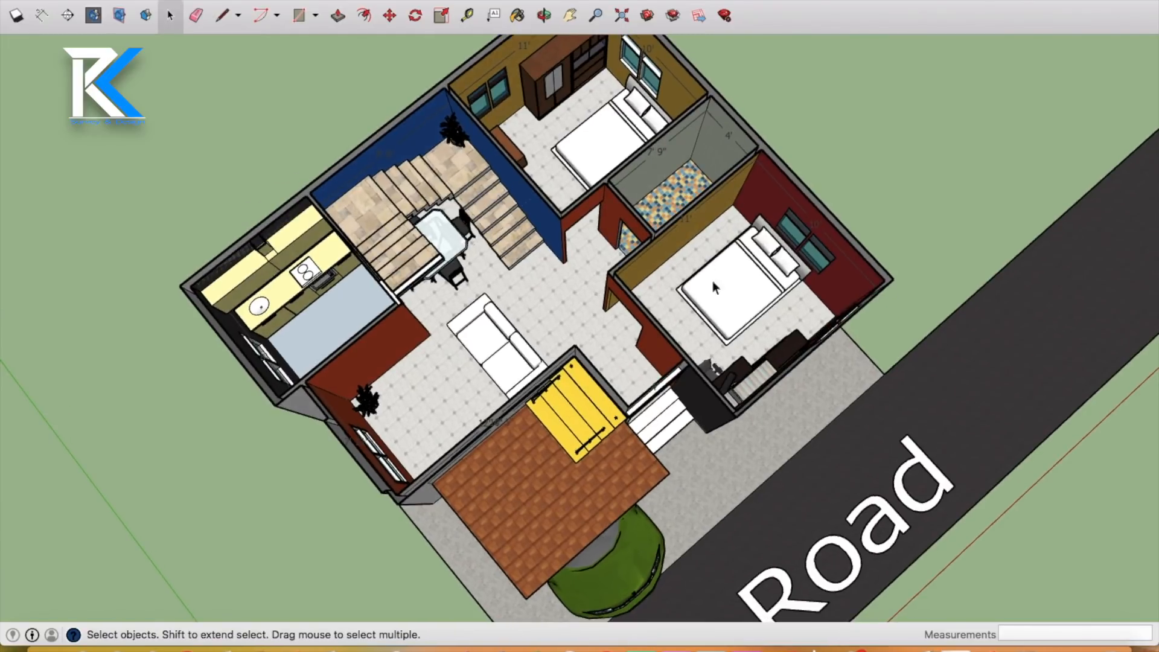
pyautogui.moveTo(575, 119)
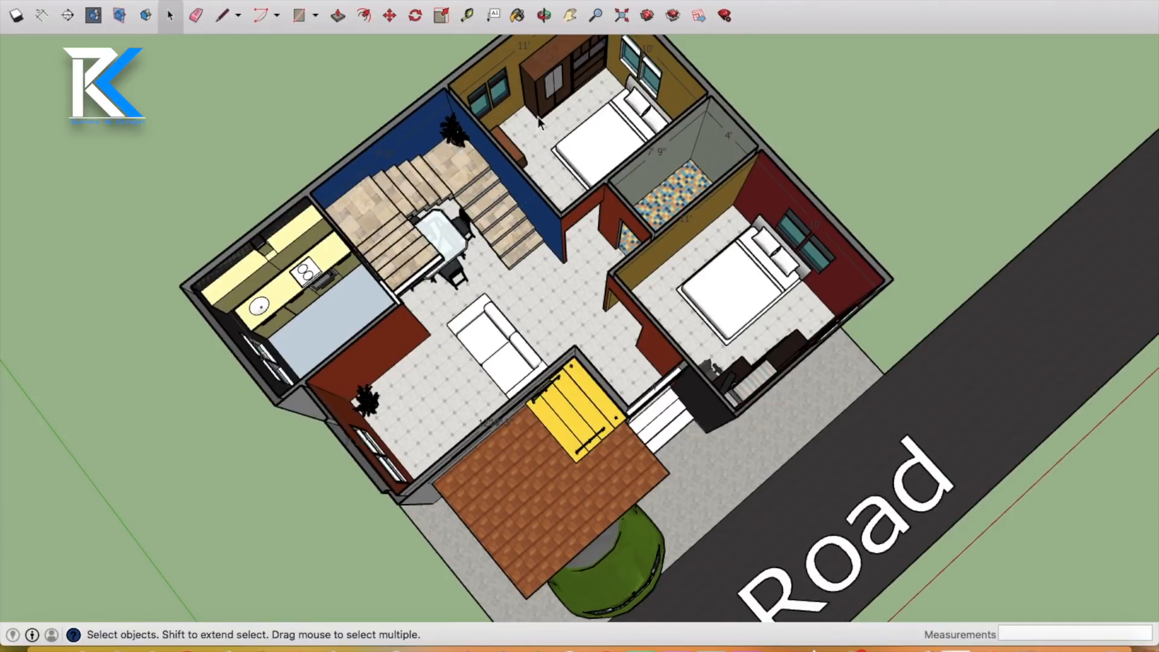
pyautogui.moveTo(673, 84)
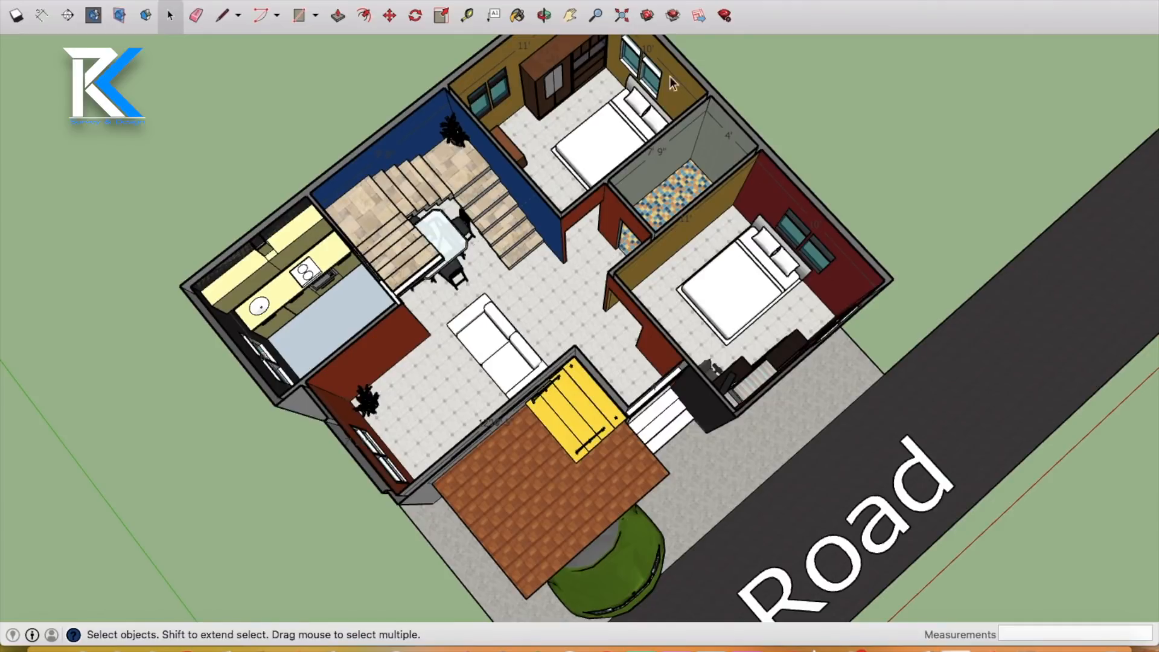
pyautogui.moveTo(581, 330)
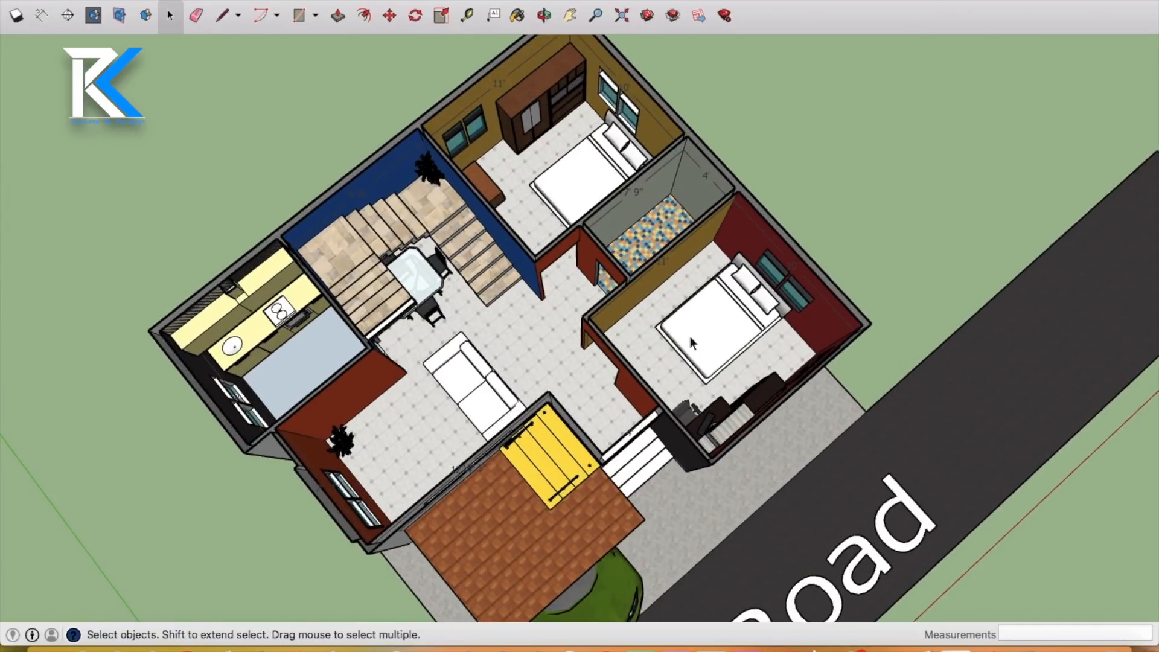
pyautogui.scroll(3)
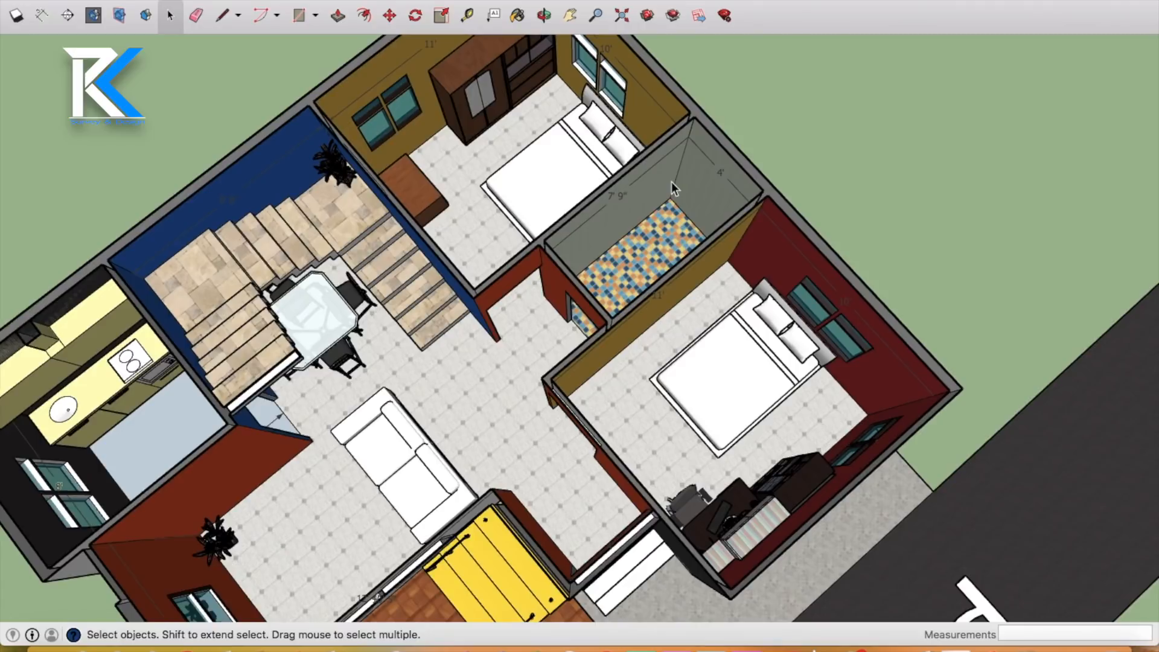
pyautogui.moveTo(610, 217)
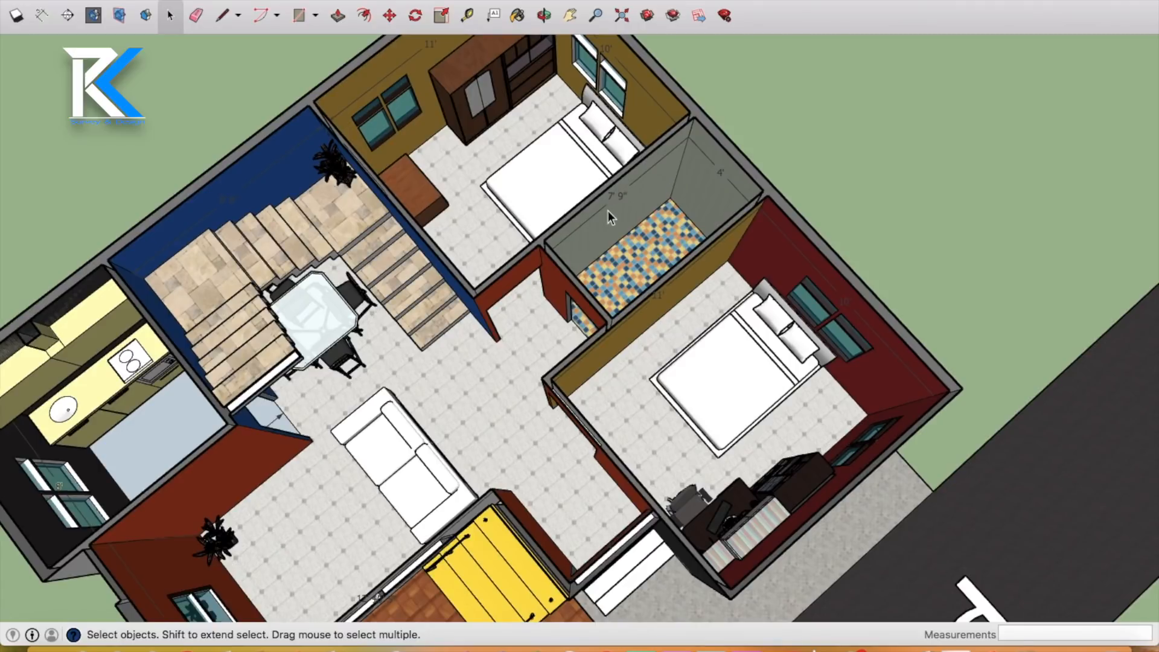
pyautogui.moveTo(608, 229)
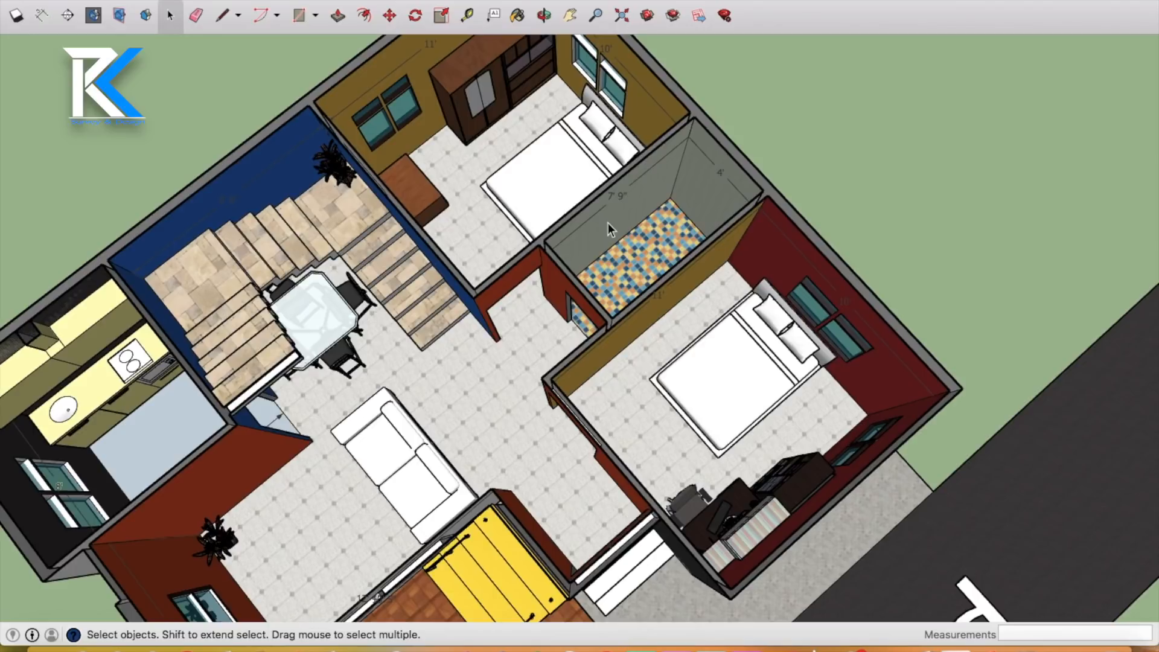
pyautogui.moveTo(710, 194)
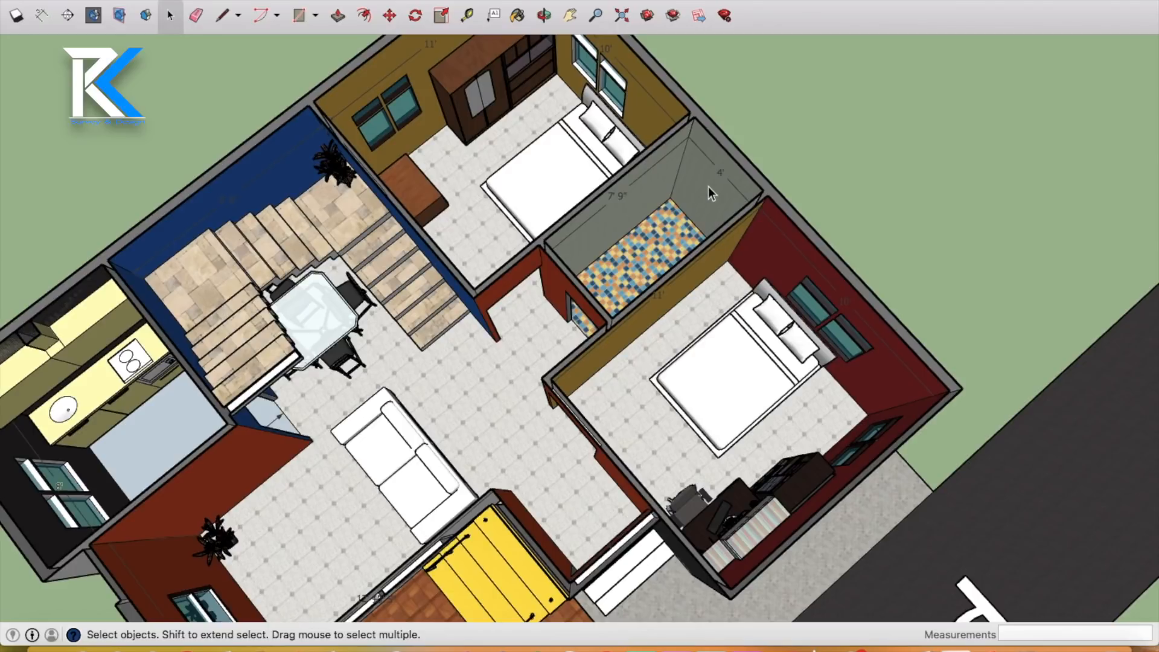
pyautogui.moveTo(683, 212)
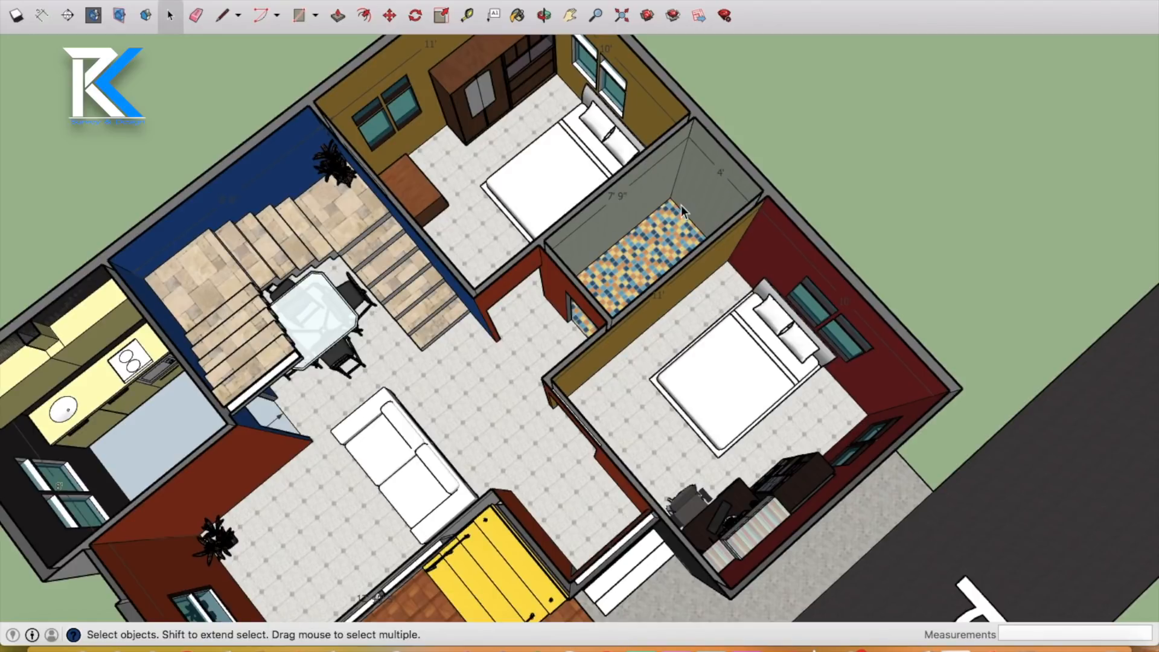
pyautogui.moveTo(643, 265)
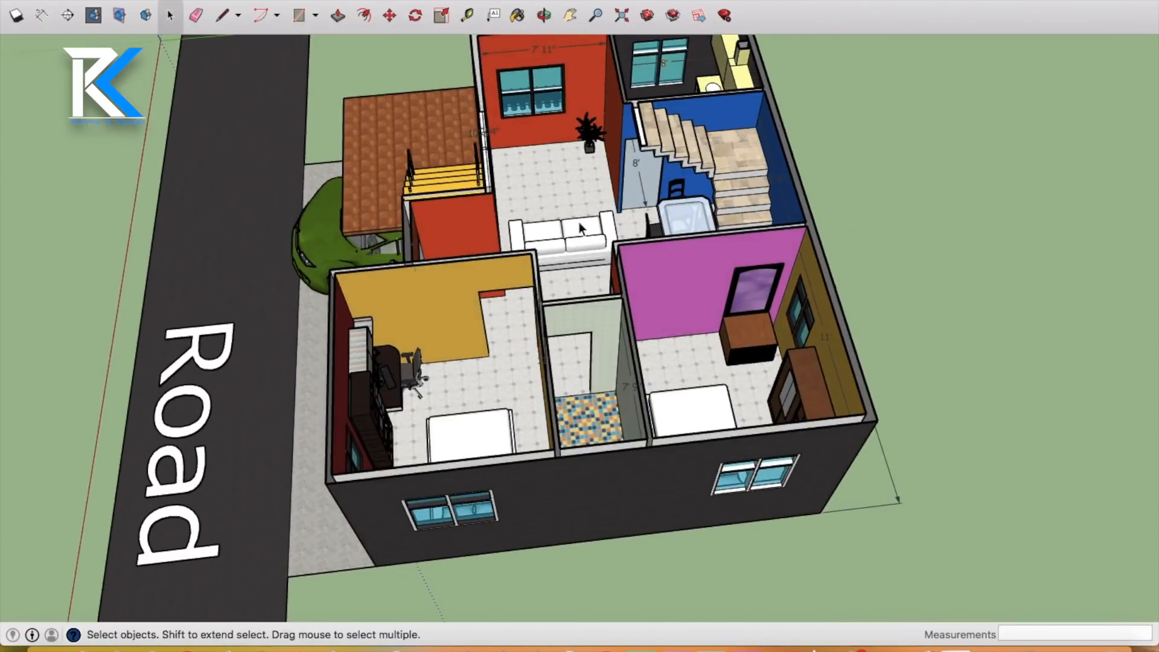
# - Zoom toward the living room's sofa, glass dining table and staircase beside the kitchen
pyautogui.scroll(-3)
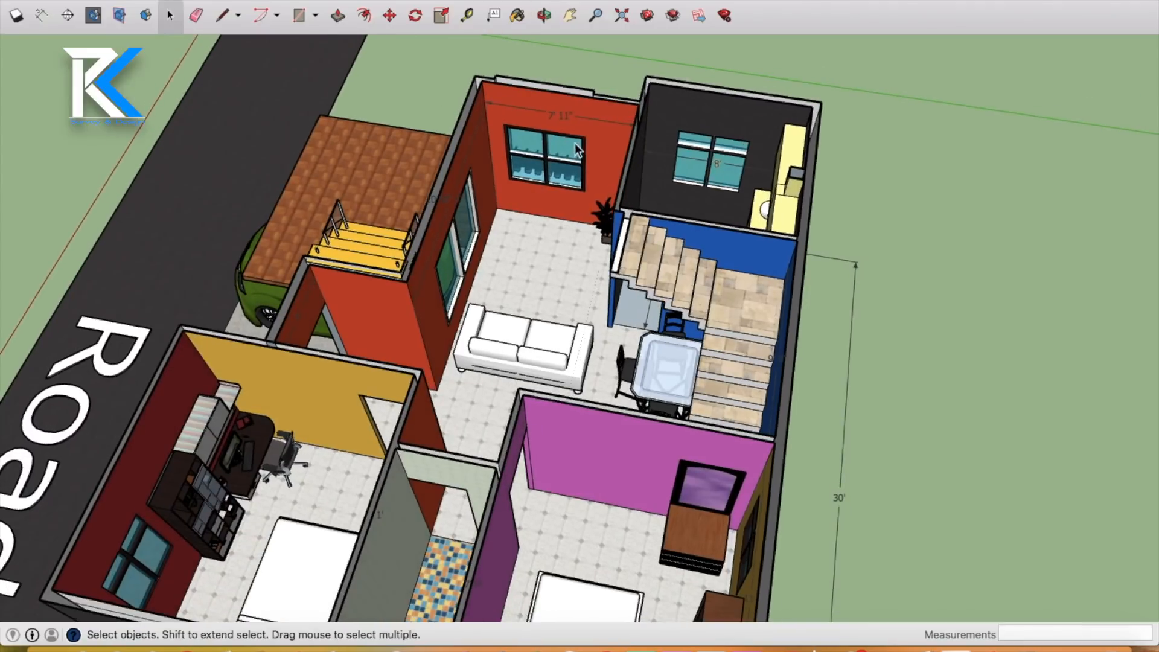
pyautogui.moveTo(570, 237)
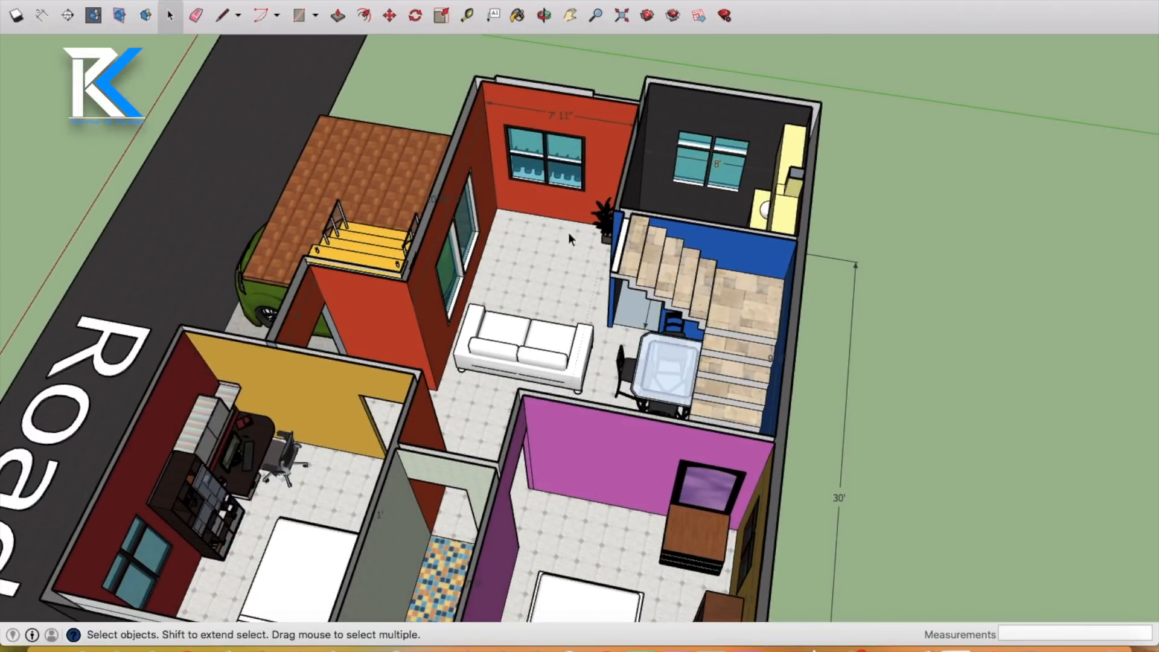
pyautogui.moveTo(536, 311)
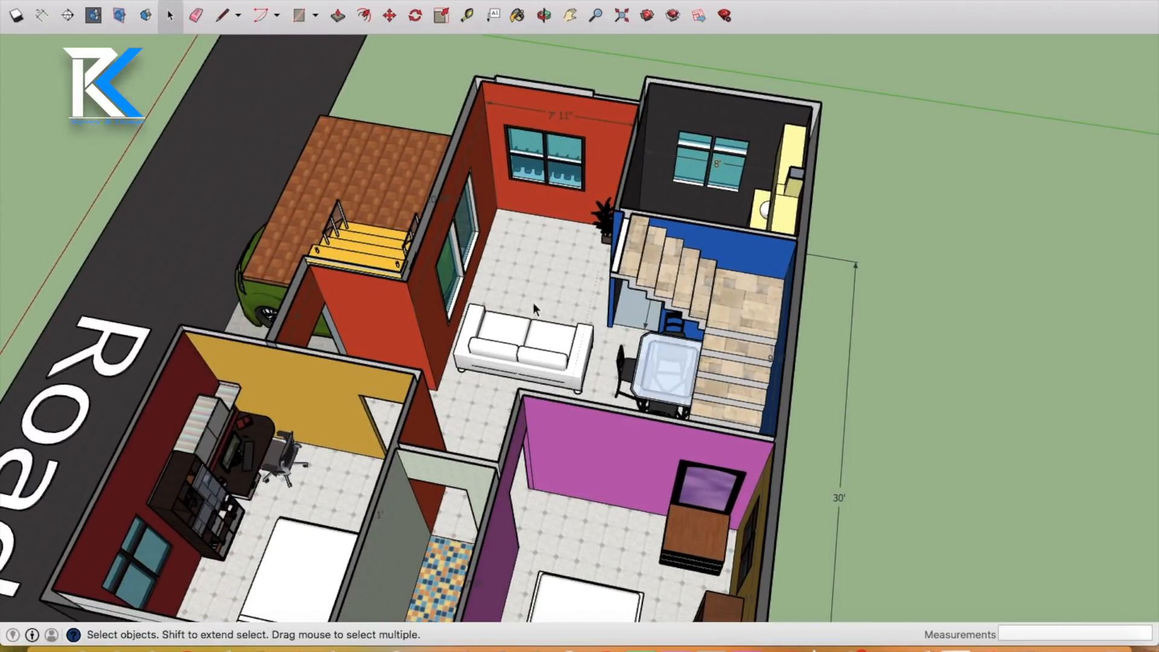
pyautogui.moveTo(459, 202)
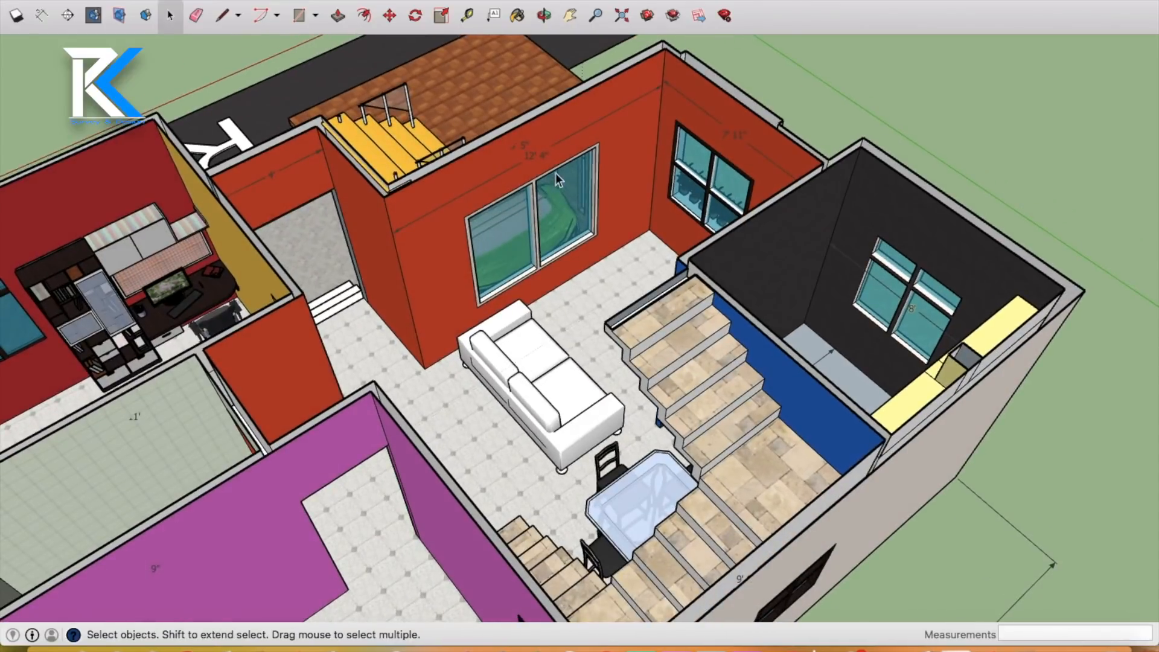
pyautogui.moveTo(399, 247)
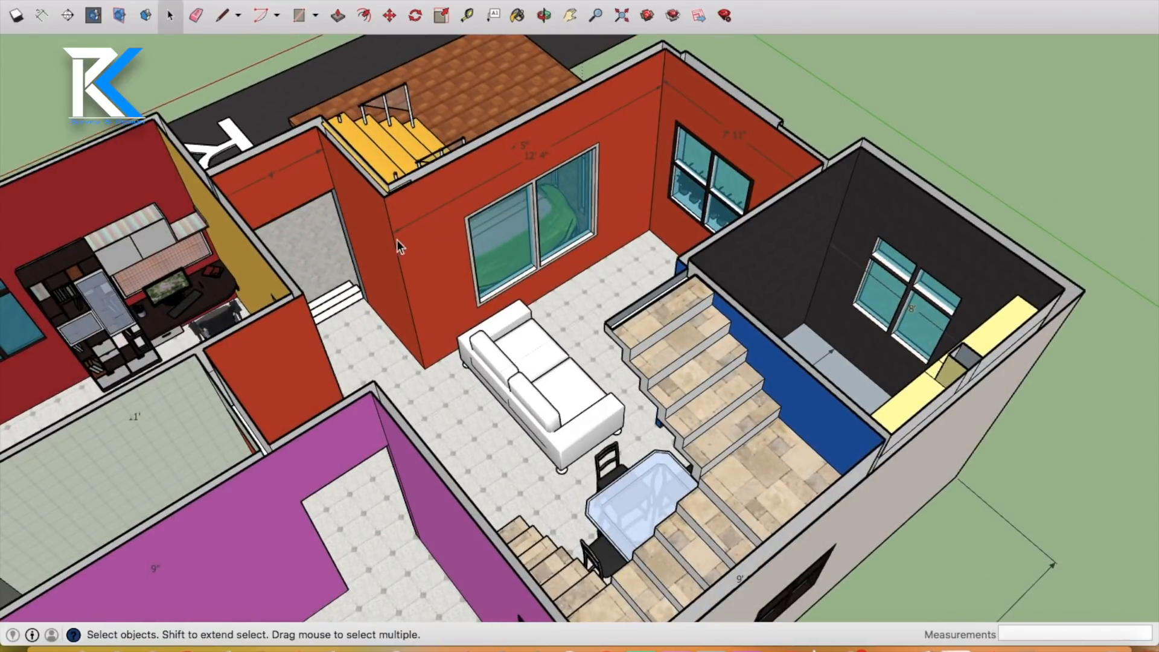
pyautogui.moveTo(536, 164)
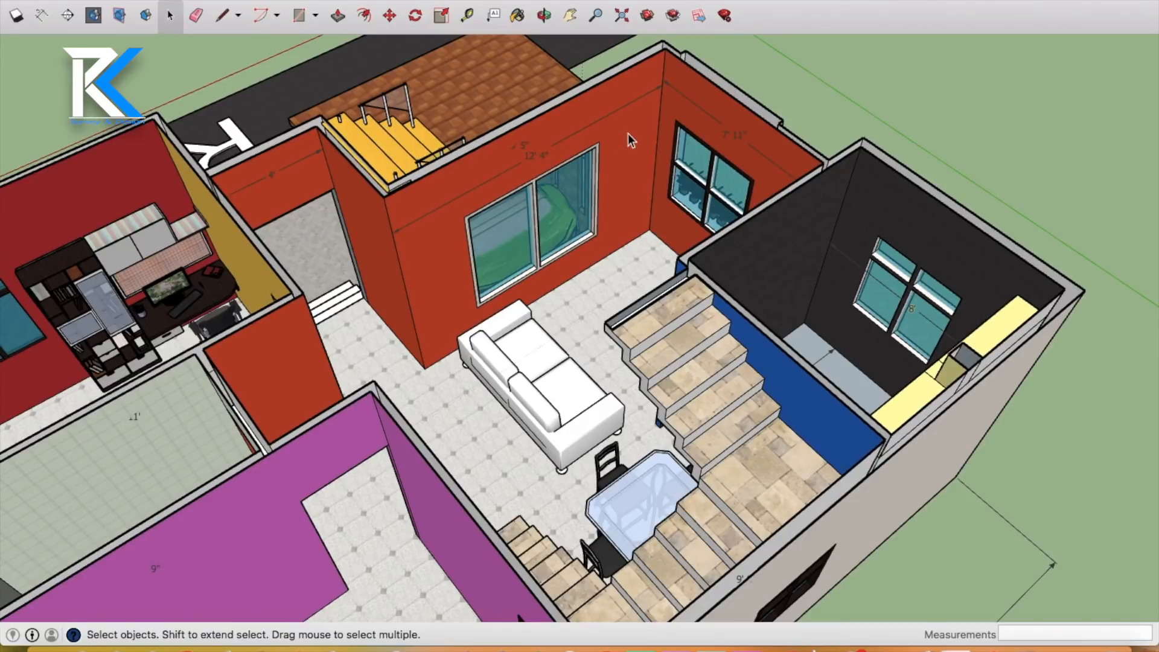
pyautogui.moveTo(617, 116)
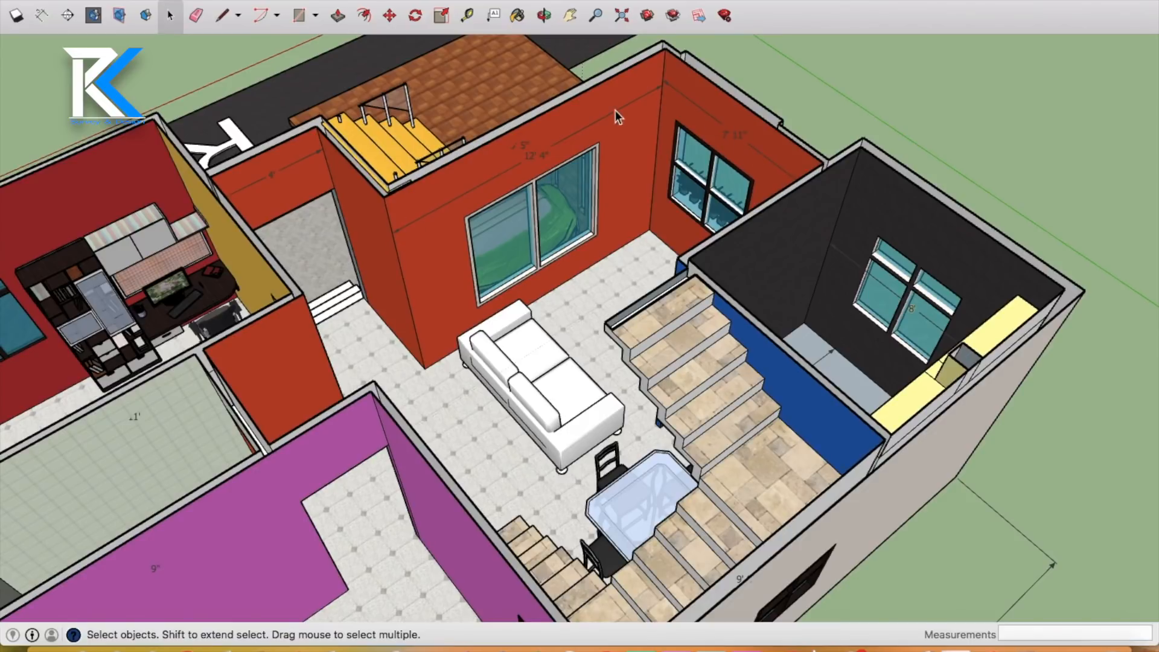
# - Orbit above the model to survey kitchen, stairs, dining area, bedrooms and parking roof
pyautogui.click(542, 15)
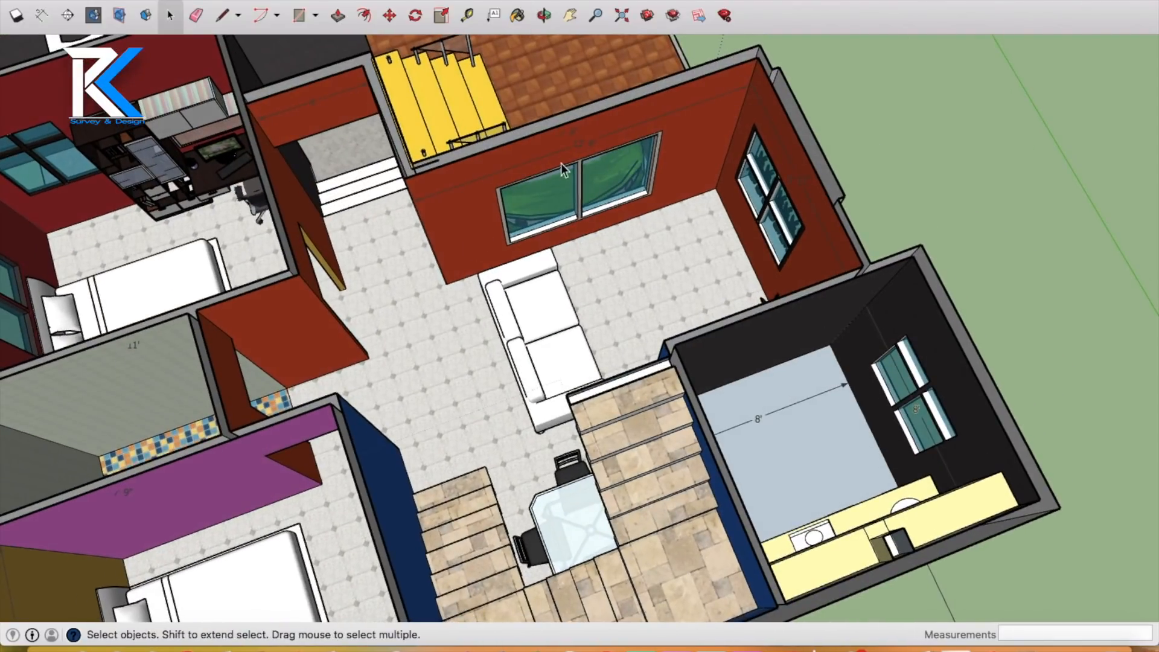
pyautogui.moveTo(316, 112)
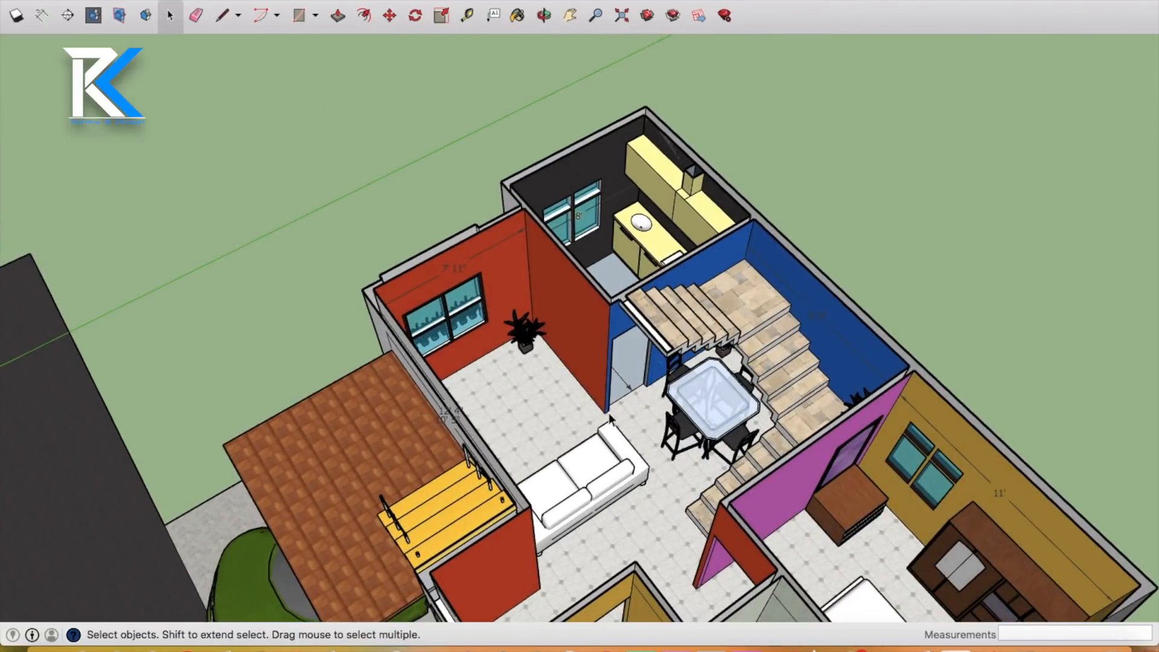
pyautogui.moveTo(631, 383)
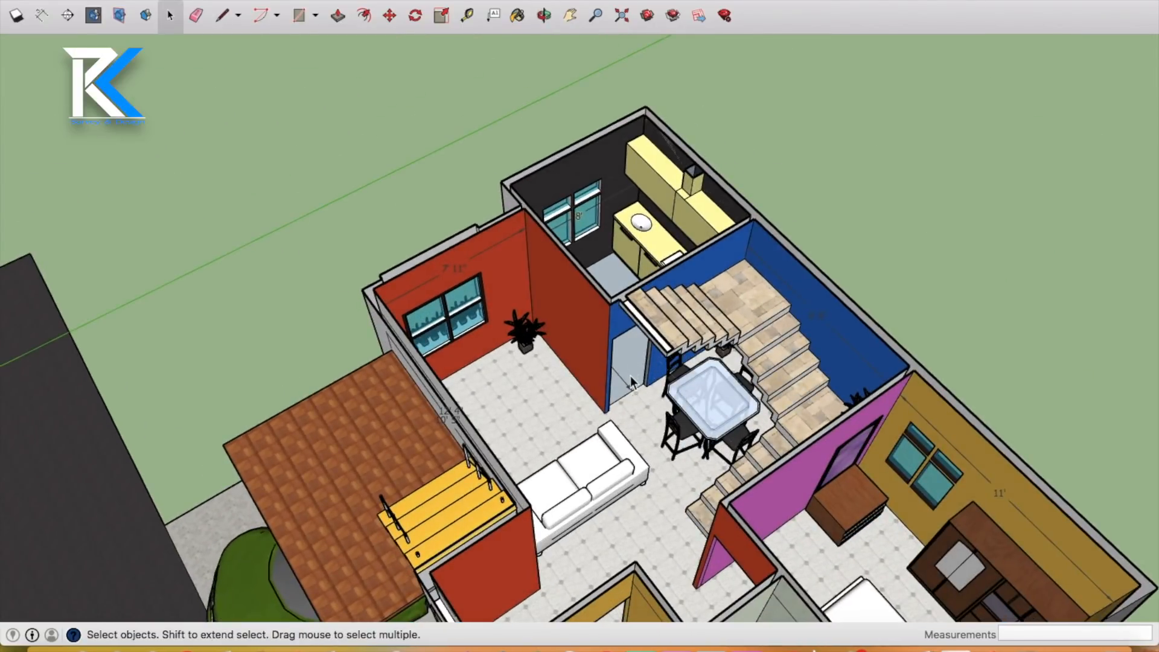
pyautogui.moveTo(606, 244)
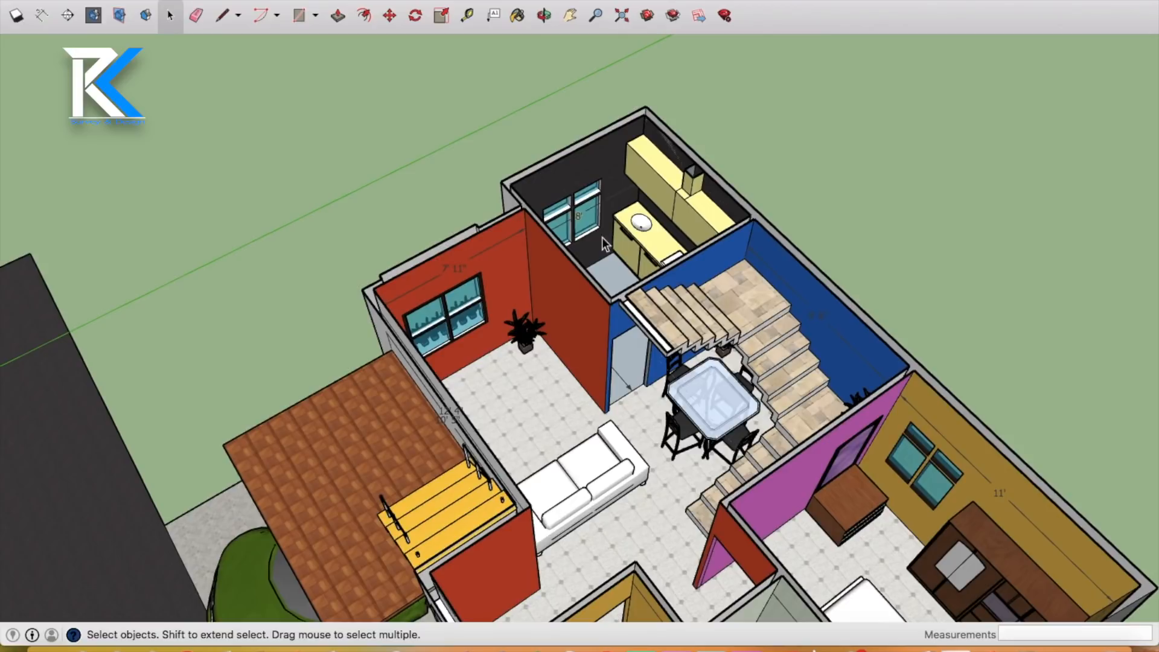
pyautogui.click(543, 15)
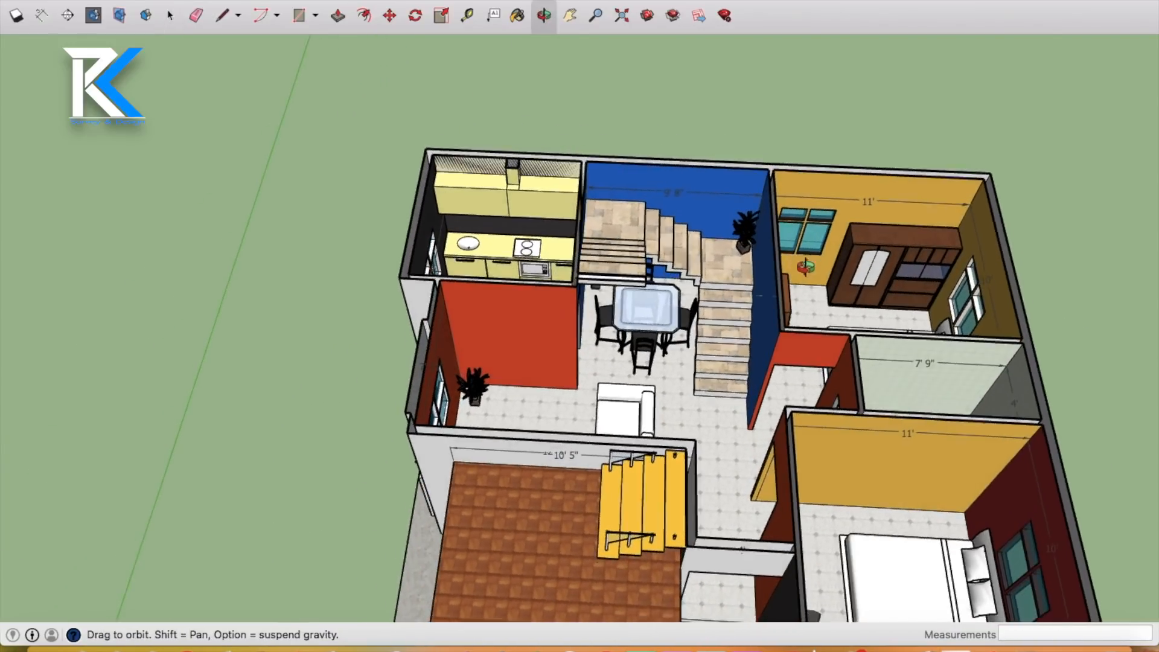
# - Orbit to the road-side exterior view with the green car under the parking roof
pyautogui.click(169, 15)
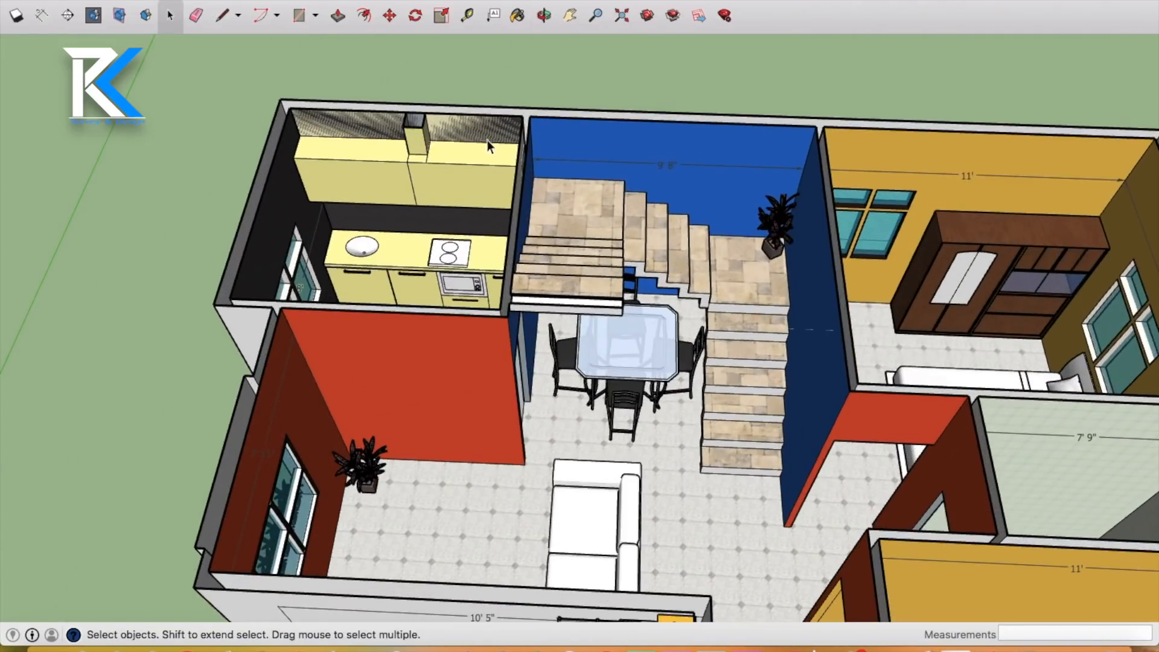
pyautogui.moveTo(735, 177)
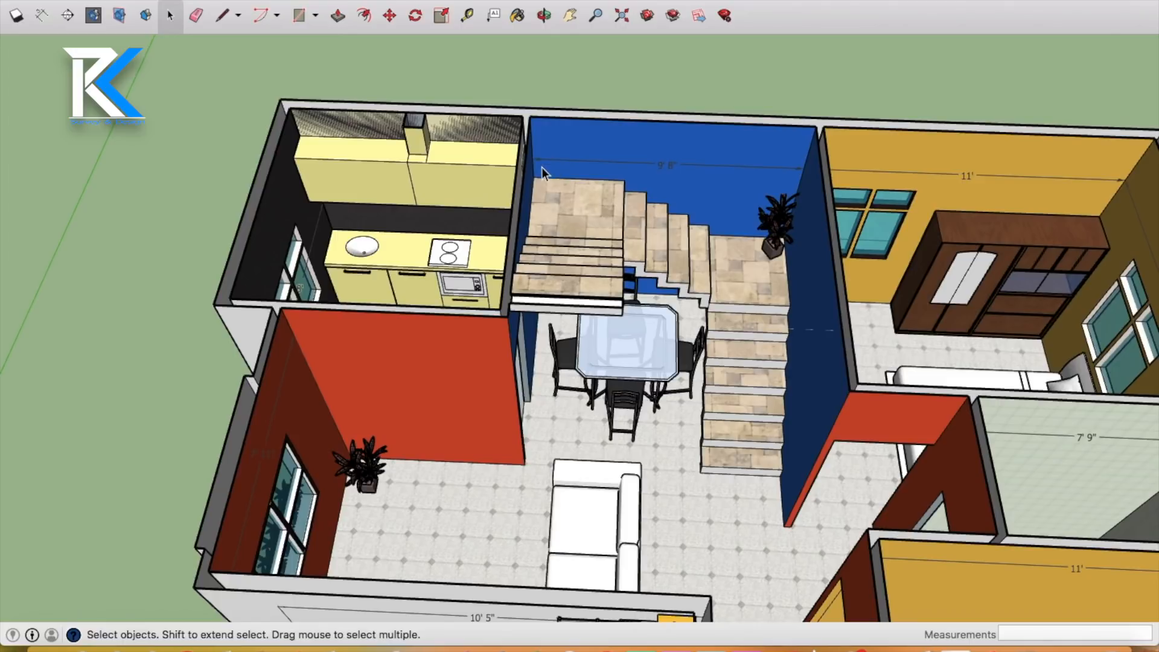
pyautogui.moveTo(703, 192)
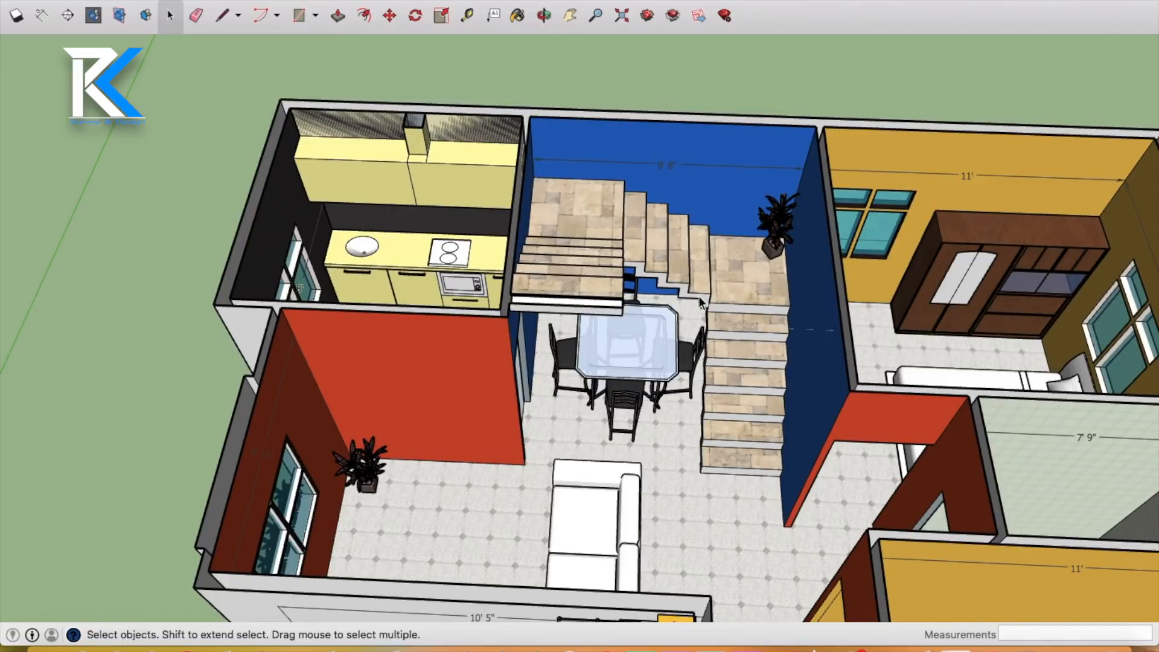
pyautogui.moveTo(637, 374)
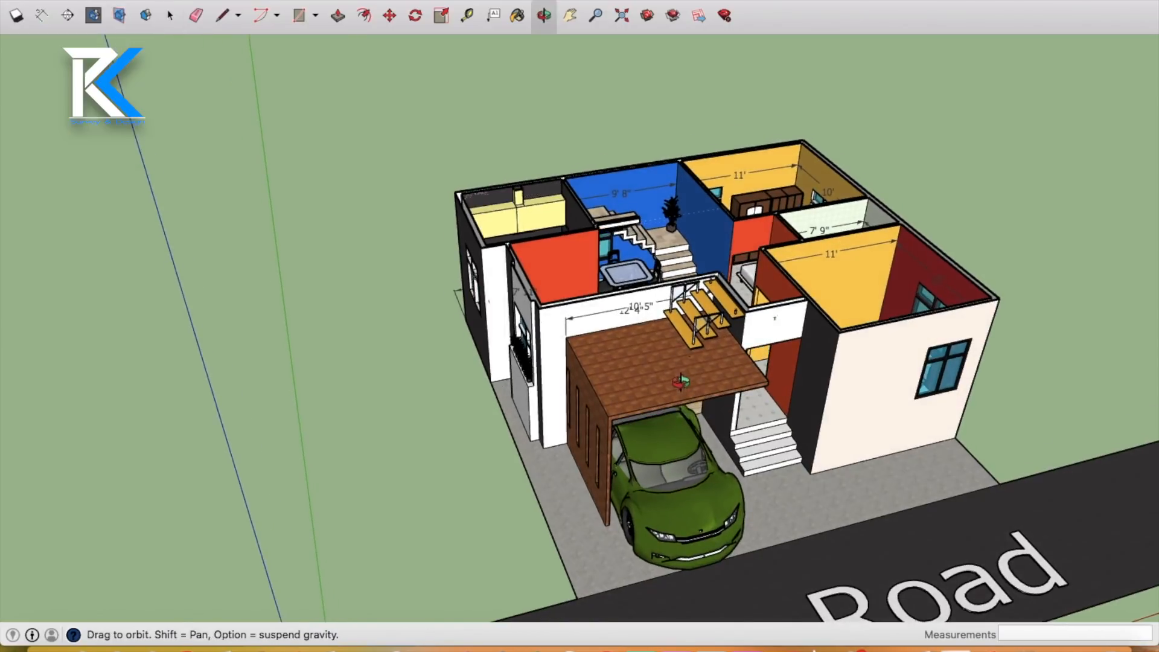
# - Pan to a road-side view of the roofed house with terrace and carport, then exit Pan
pyautogui.click(170, 14)
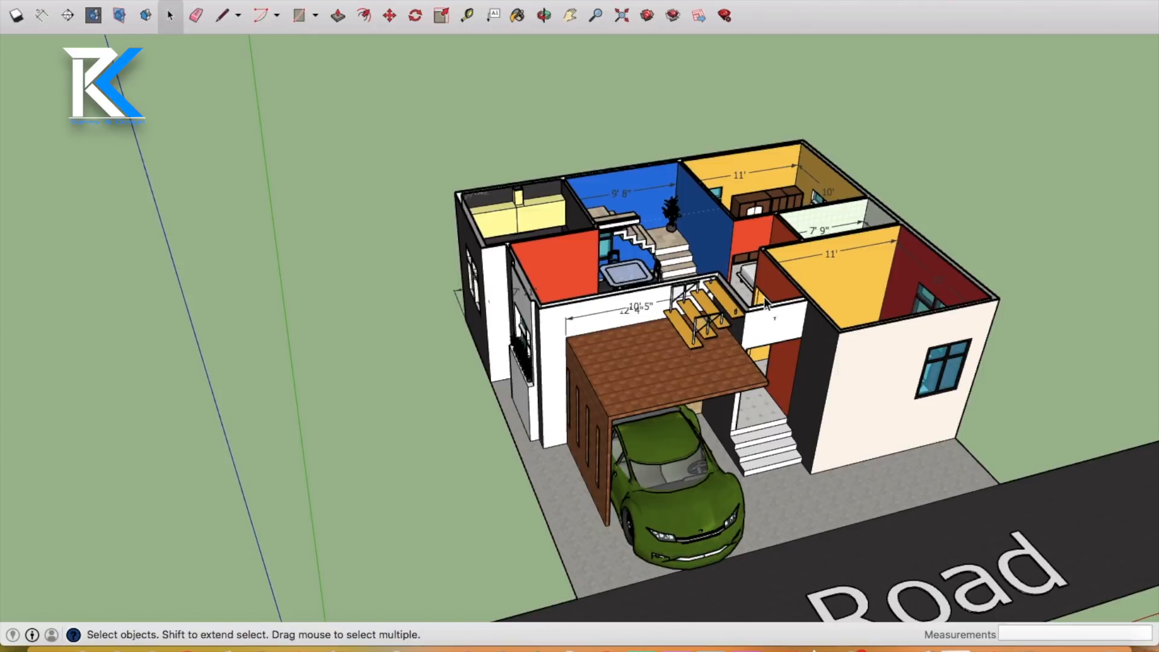
pyautogui.moveTo(749, 321)
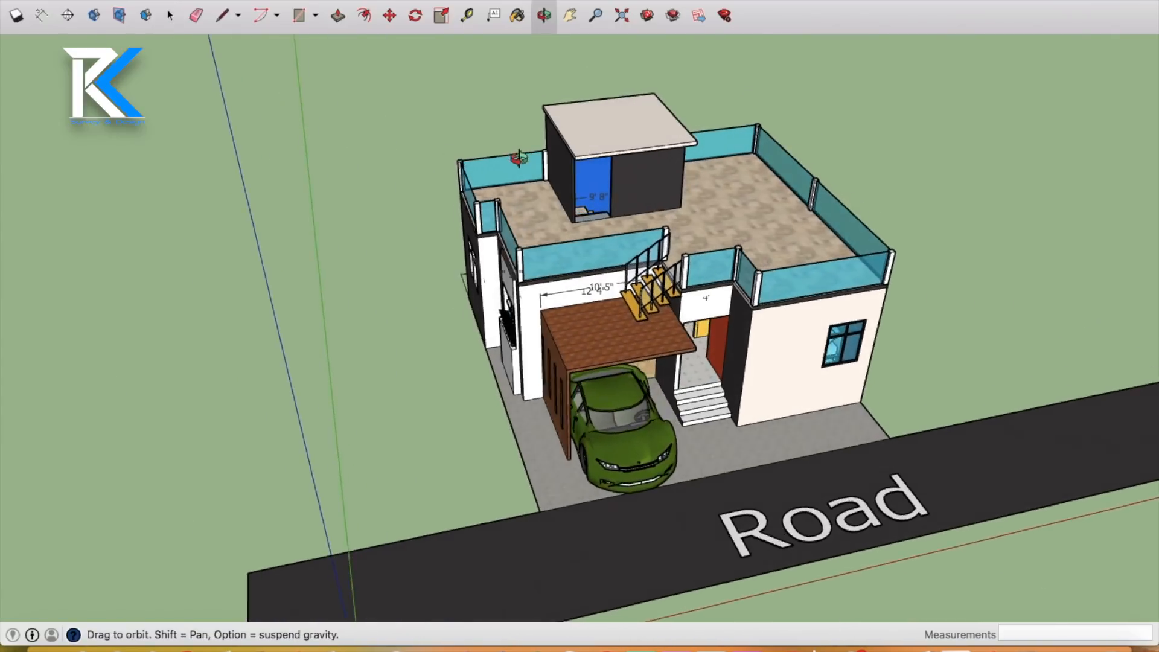
pyautogui.click(169, 15)
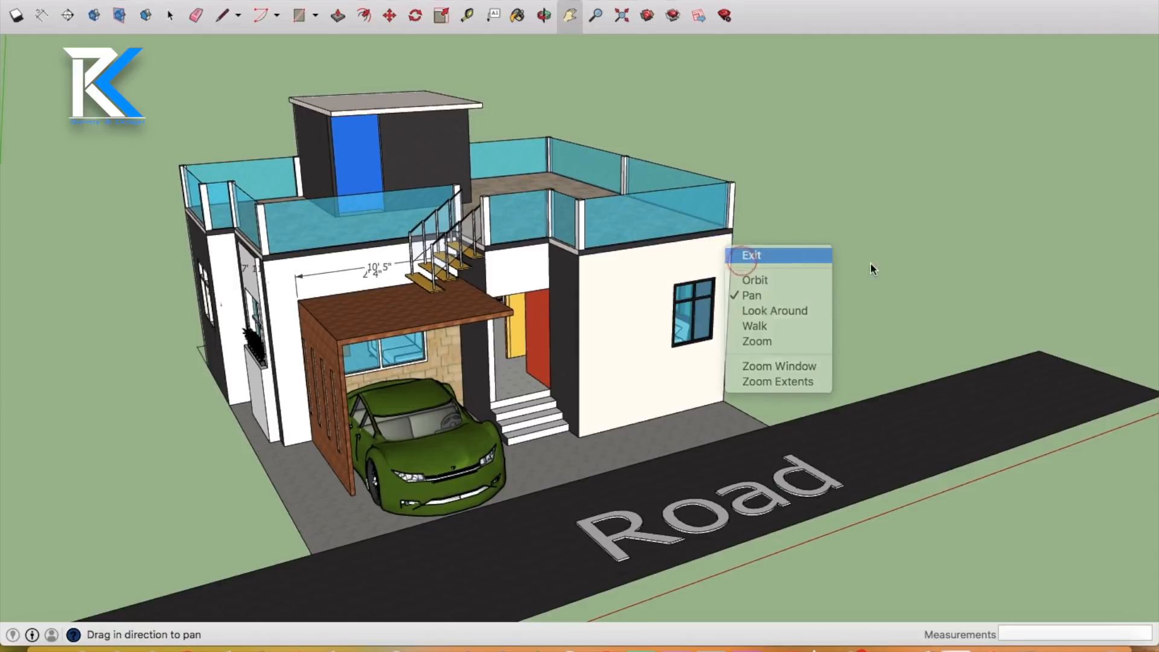
pyautogui.click(751, 255)
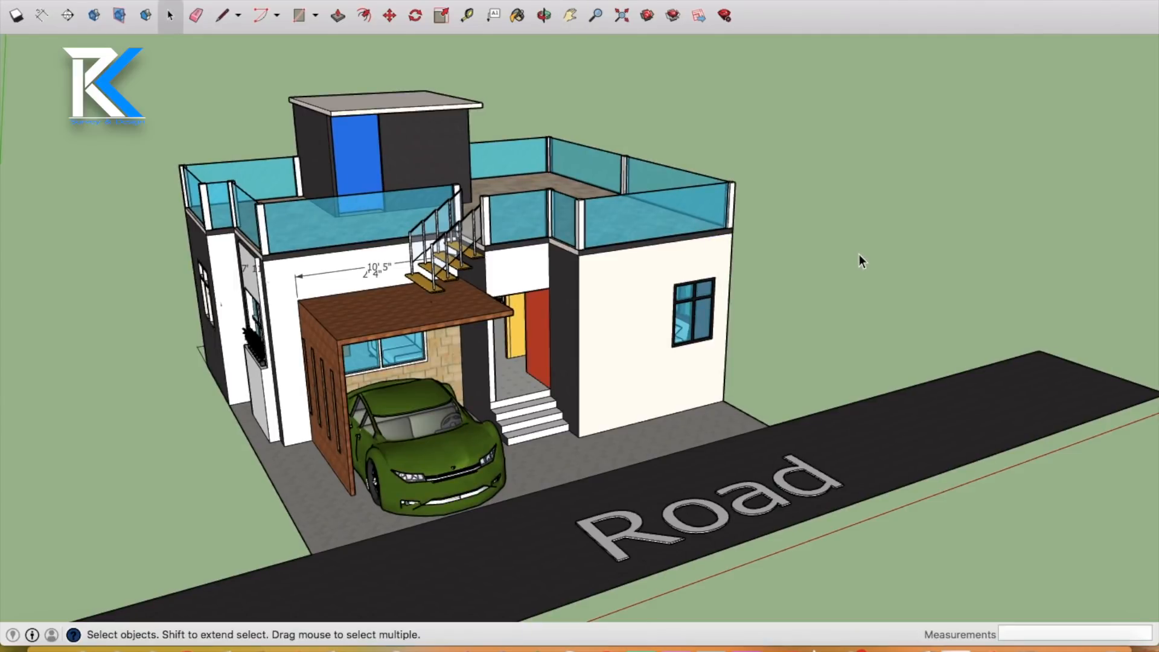